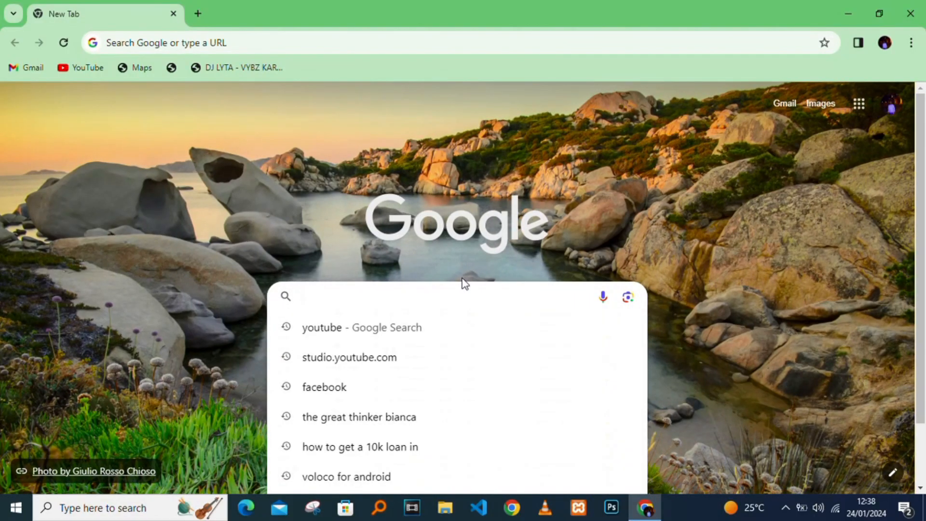
# - Search Google for 'play ht' and open the official play.ht result
pyautogui.write('play')
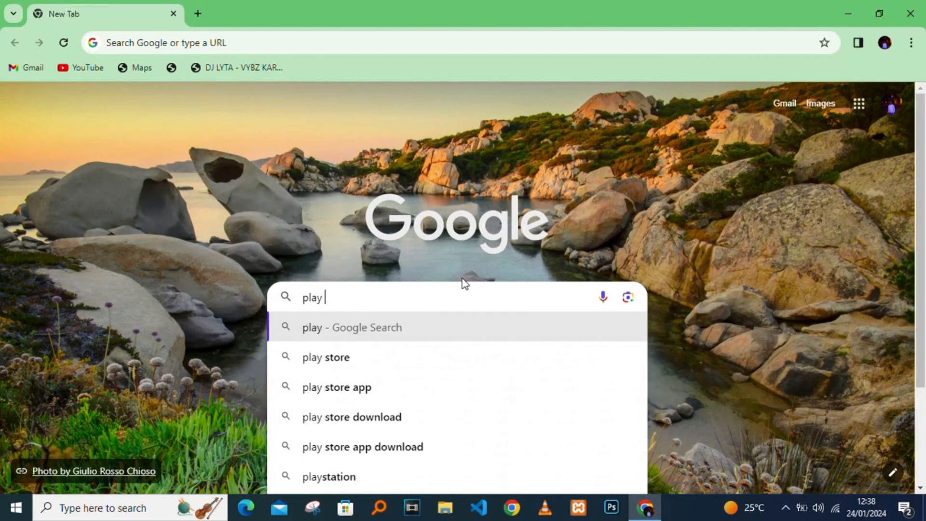
pyautogui.write('ht')
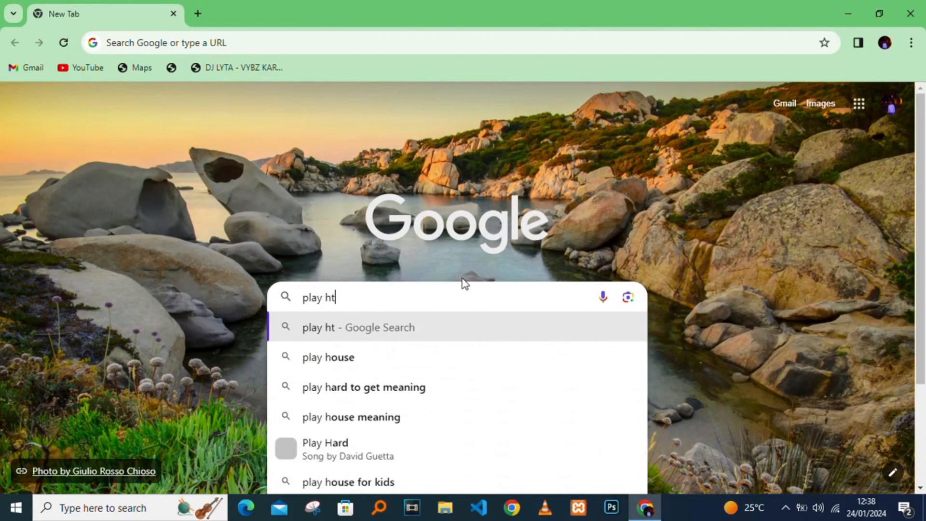
pyautogui.click(359, 326)
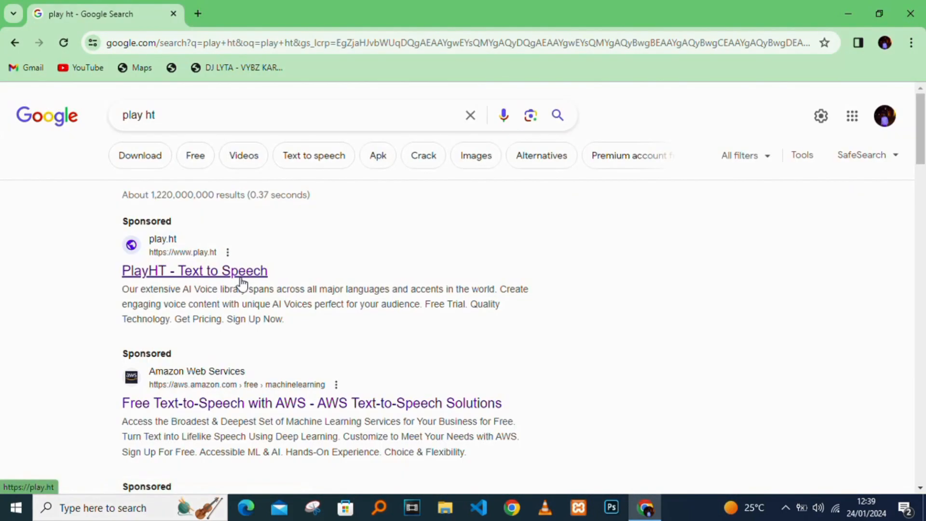
pyautogui.scroll(-3)
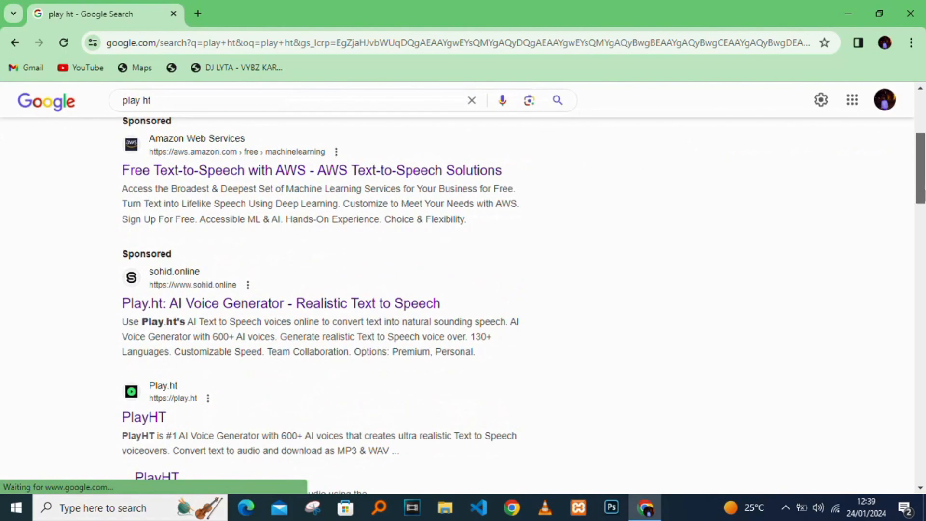
pyautogui.scroll(-3)
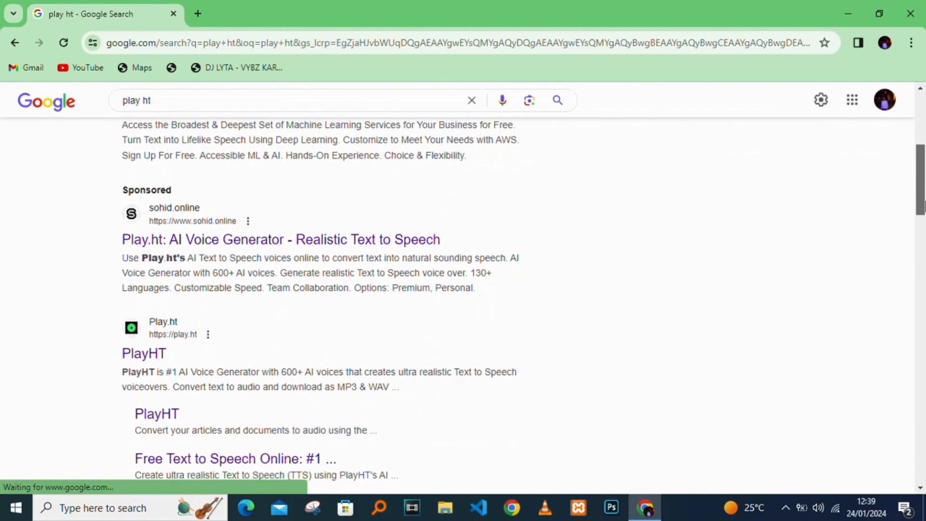
pyautogui.scroll(-3)
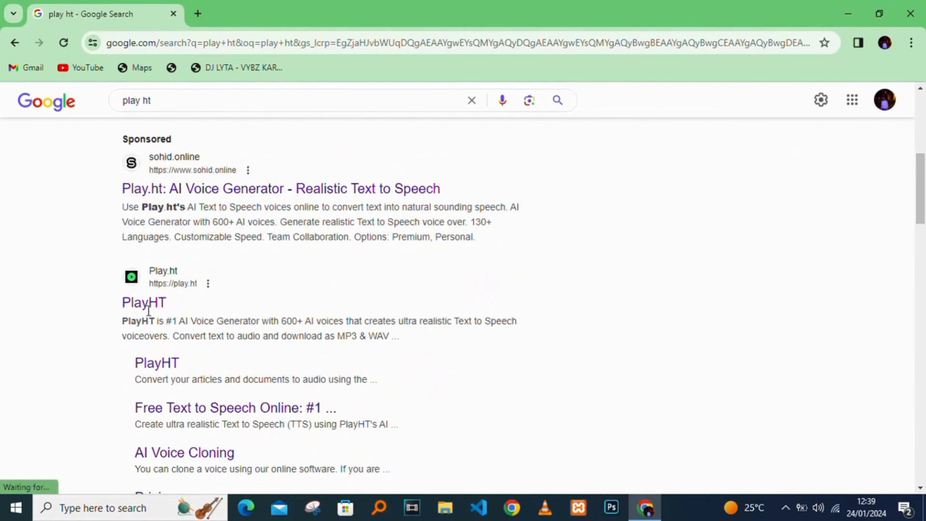
pyautogui.click(144, 303)
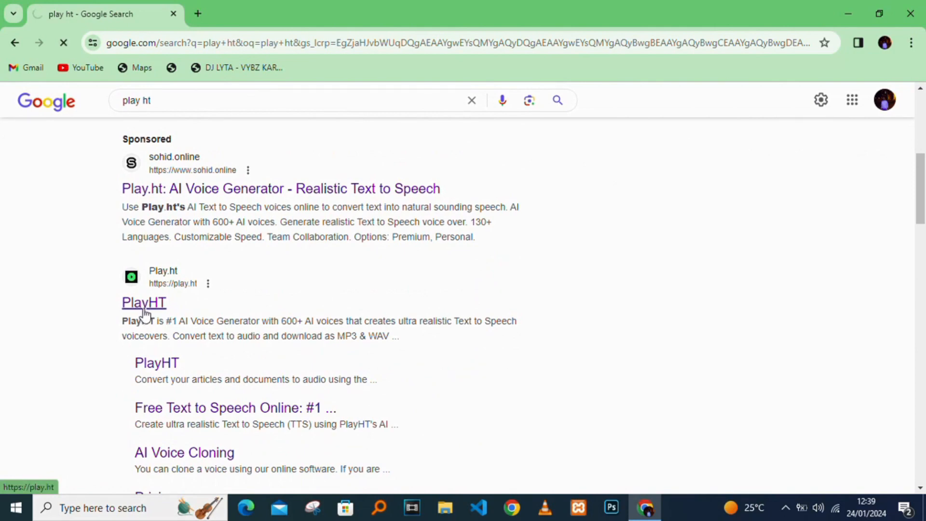
pyautogui.click(143, 302)
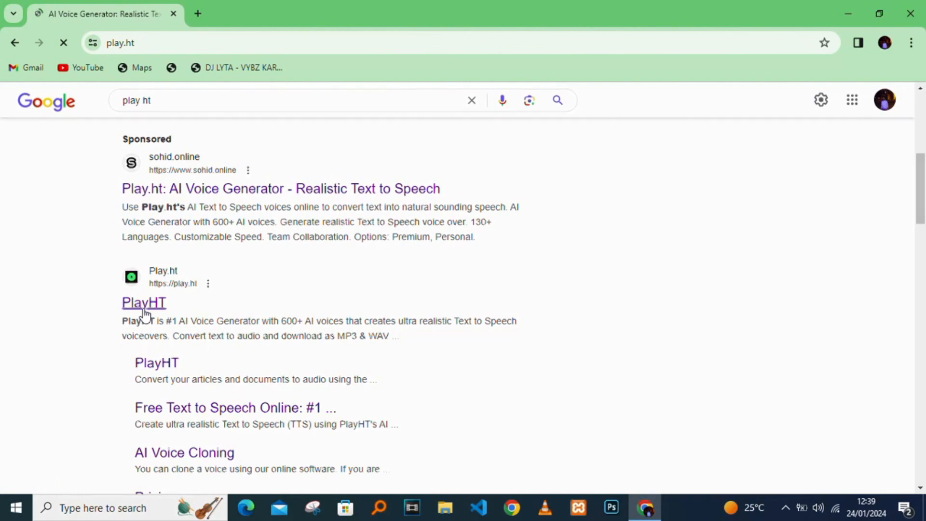
# - From the PlayHT homepage, choose Try for Free and sign up with Google
pyautogui.click(143, 302)
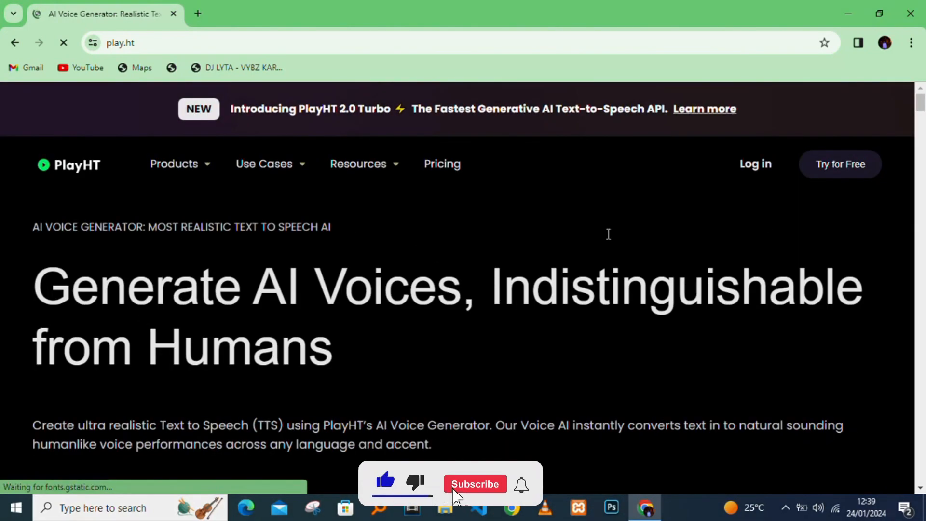
pyautogui.click(474, 484)
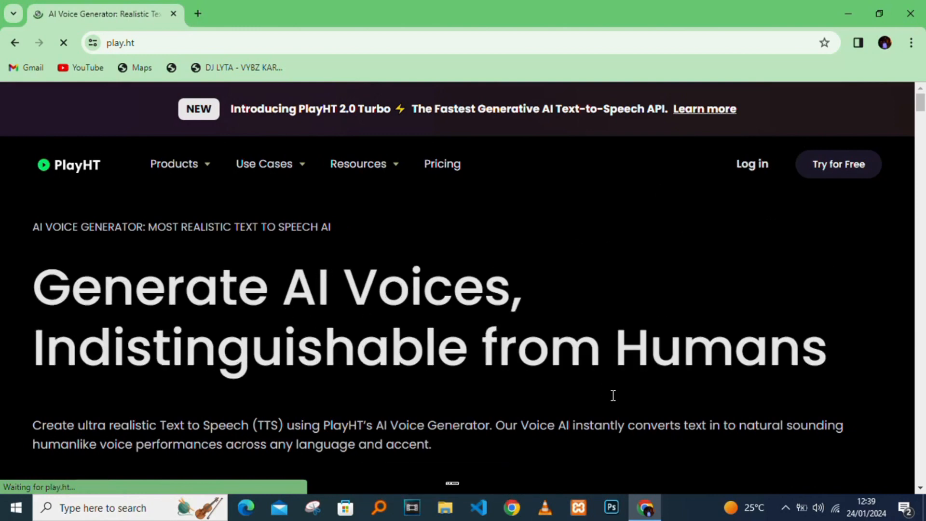
pyautogui.moveTo(287, 429)
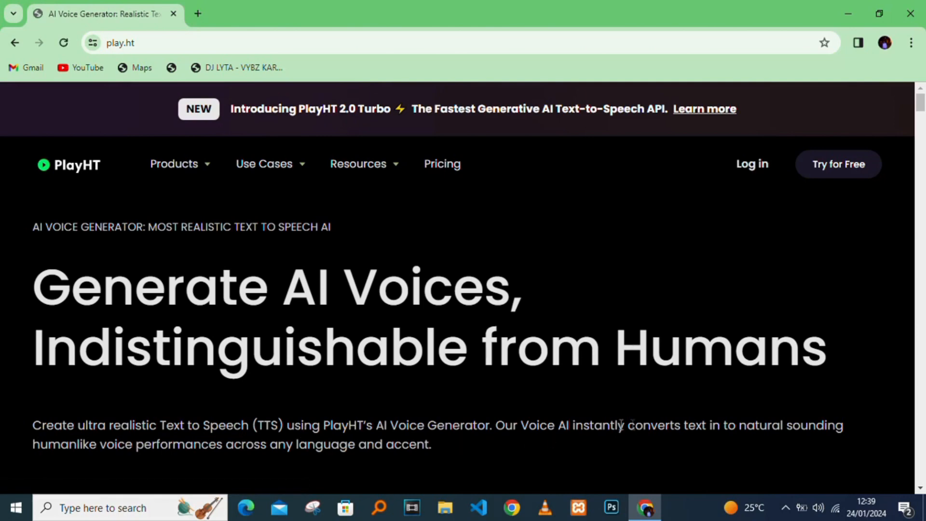
pyautogui.moveTo(774, 427)
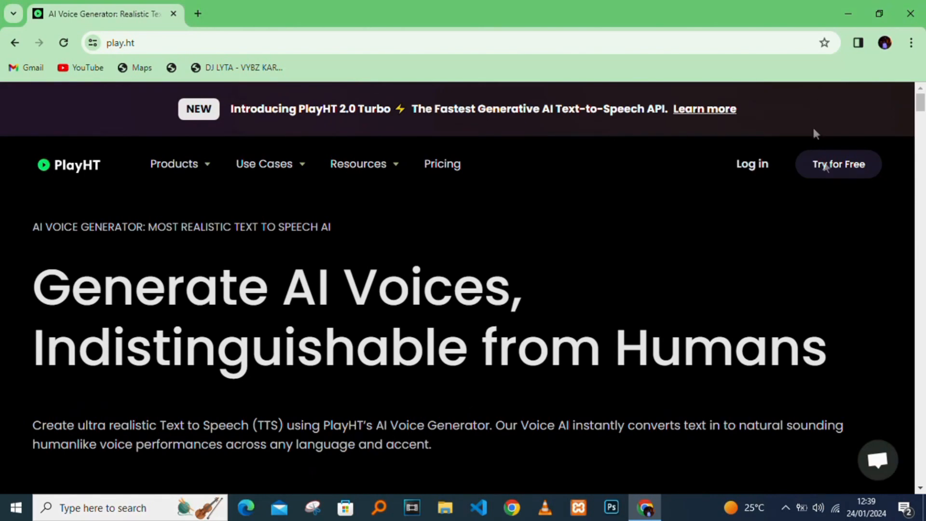
pyautogui.click(838, 164)
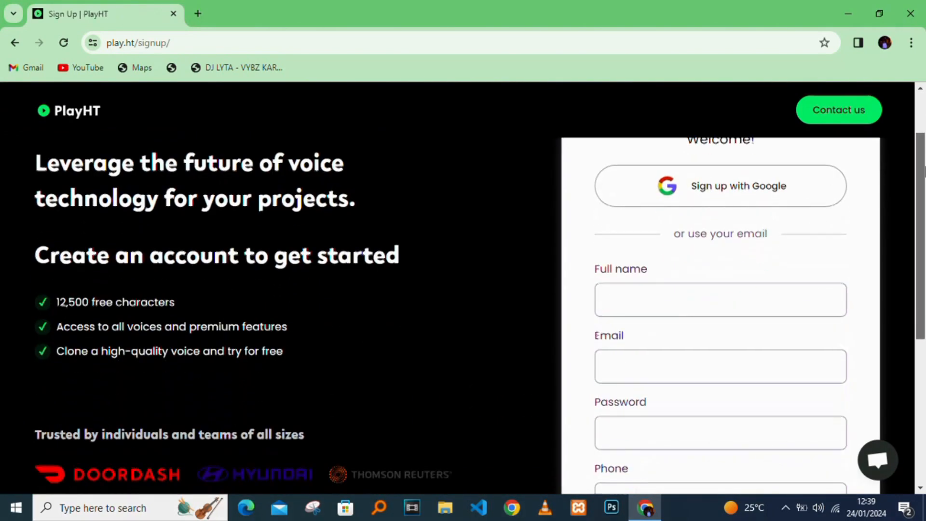
pyautogui.scroll(3)
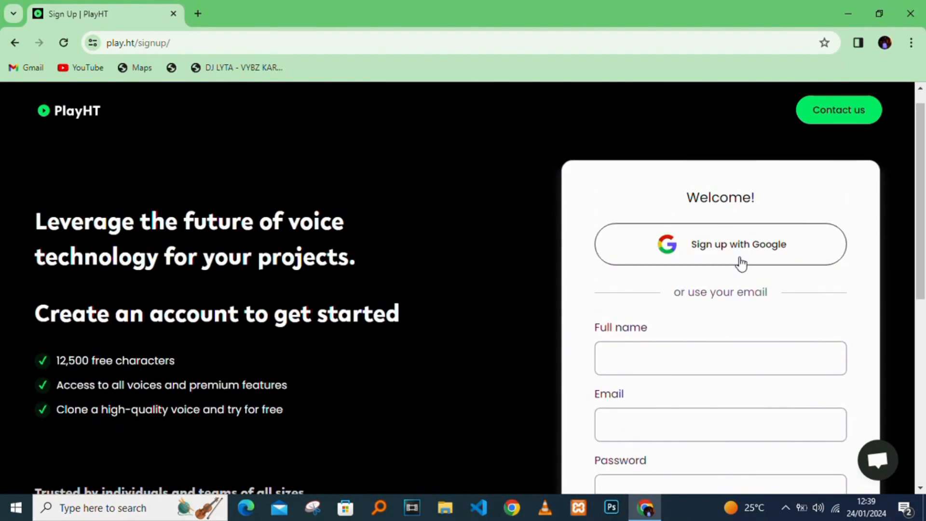
pyautogui.click(719, 244)
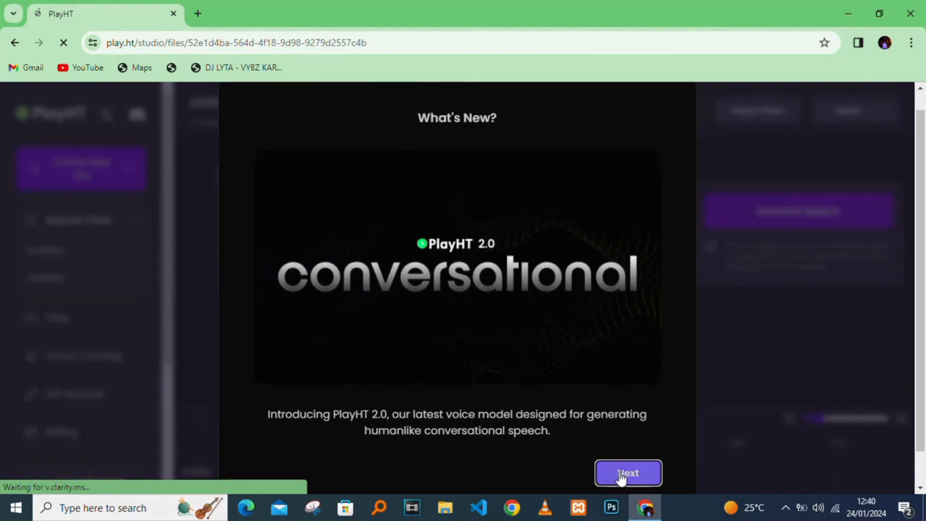
# - Page through and close the What's New dialog, then go to Voice Cloning
pyautogui.click(627, 473)
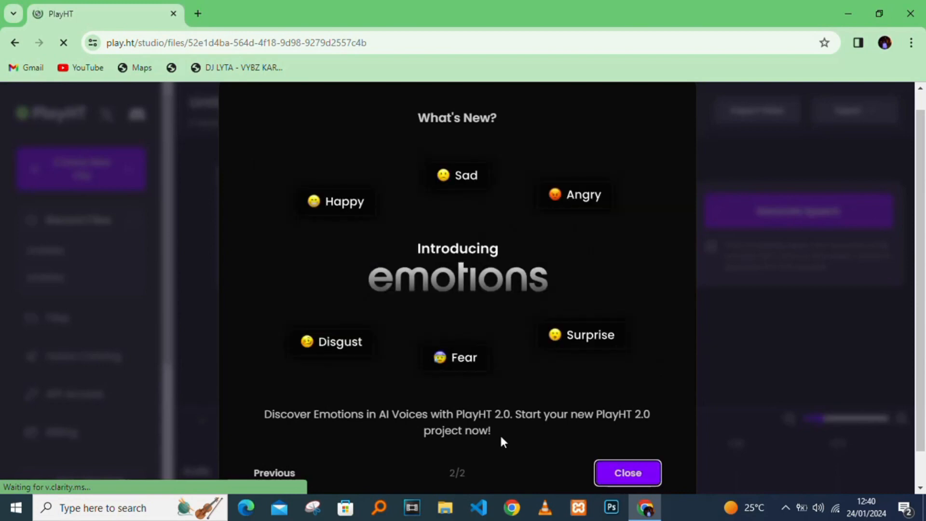
pyautogui.moveTo(532, 431)
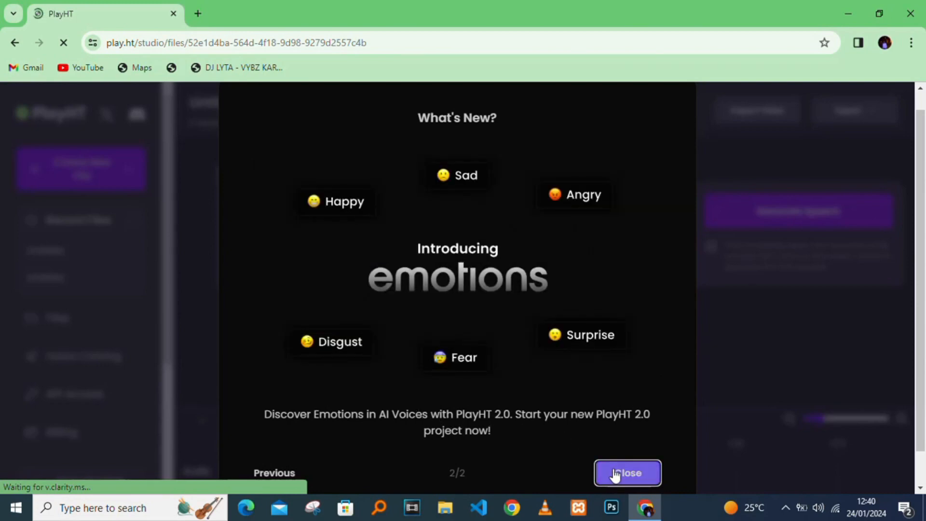
pyautogui.click(627, 473)
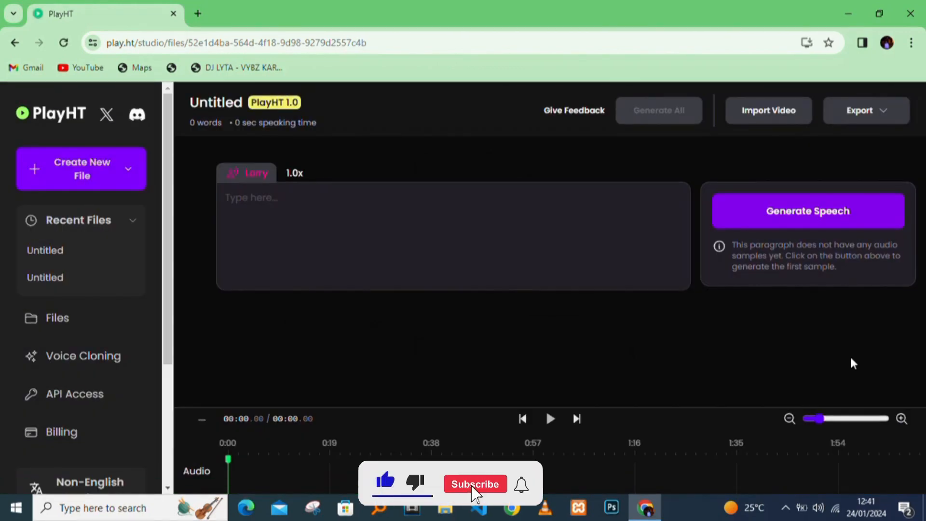
pyautogui.click(474, 484)
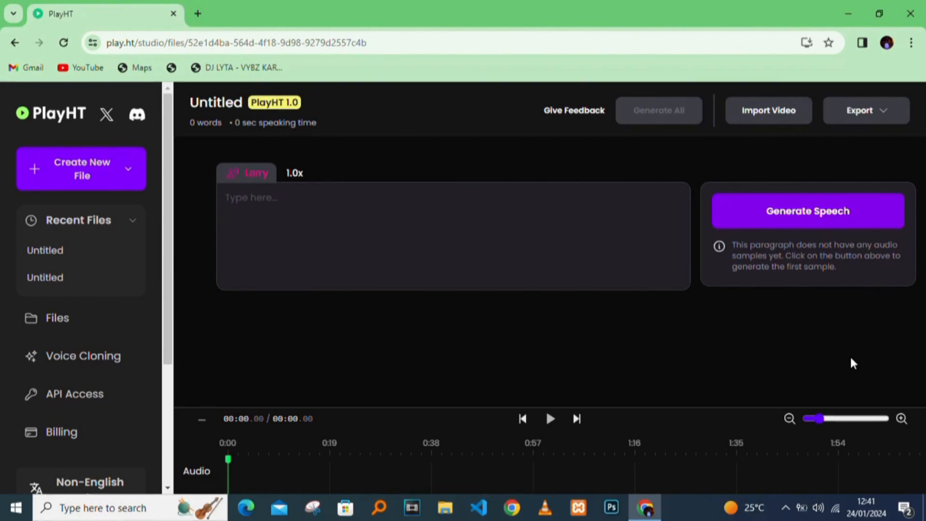
pyautogui.moveTo(654, 438)
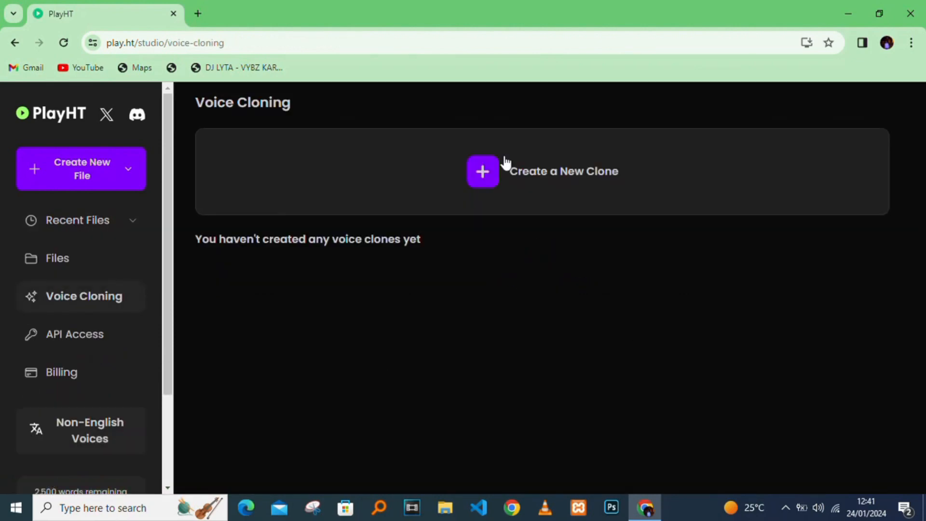
# - Start an instant voice clone named 'JULIUS' and browse for an audio sample
pyautogui.click(483, 171)
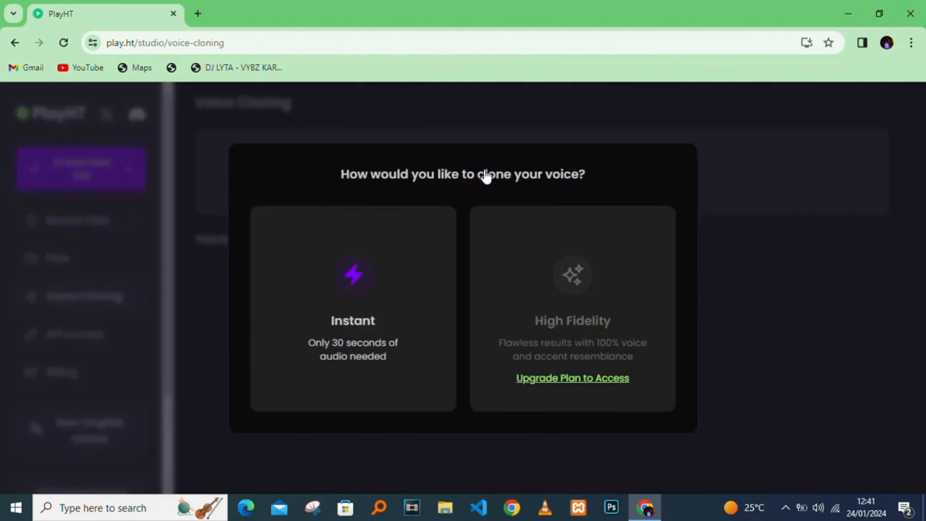
pyautogui.moveTo(346, 324)
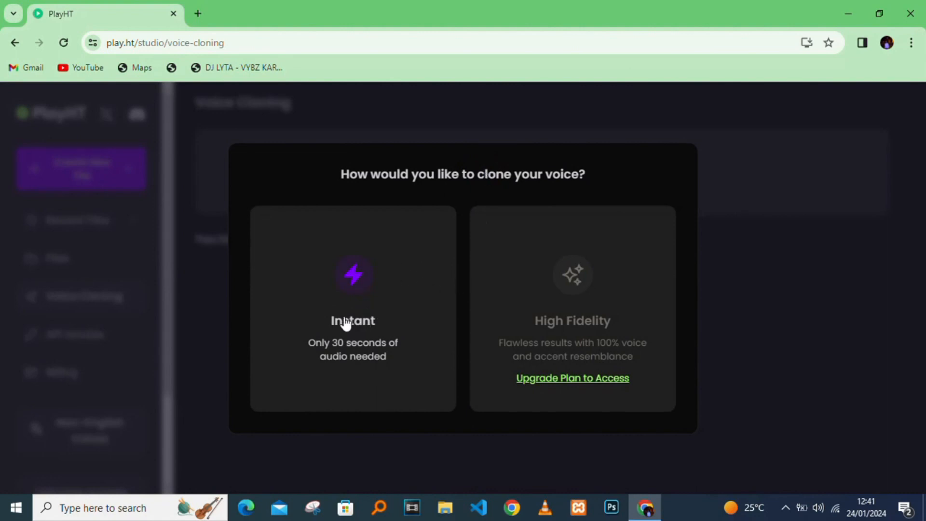
pyautogui.click(352, 308)
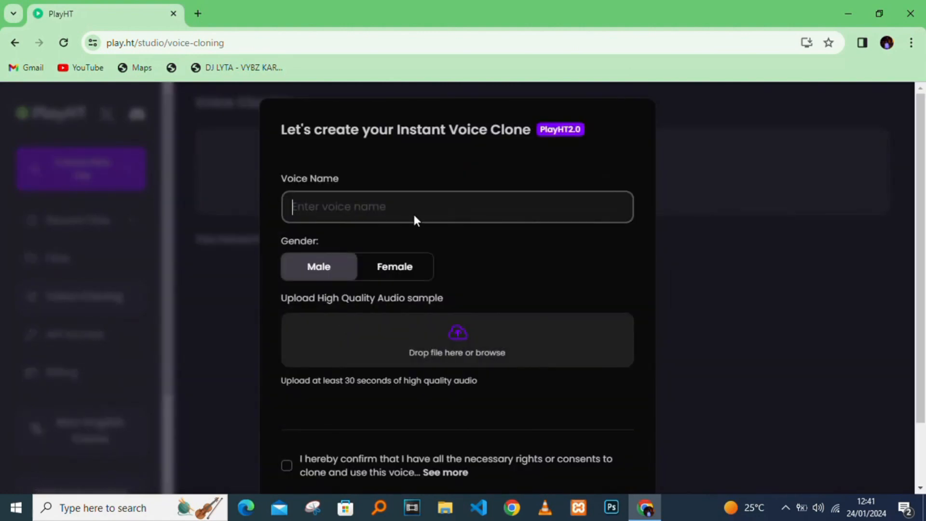
pyautogui.write('J')
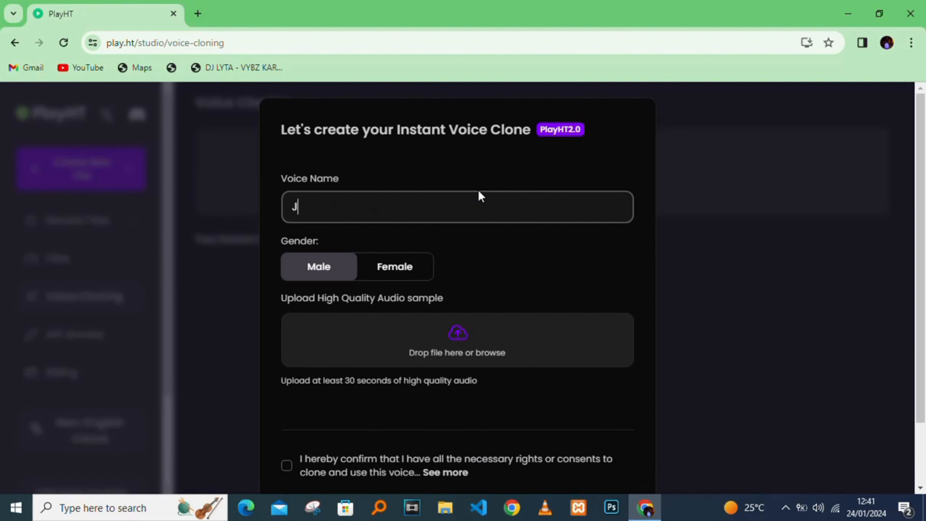
pyautogui.write('ULIUS')
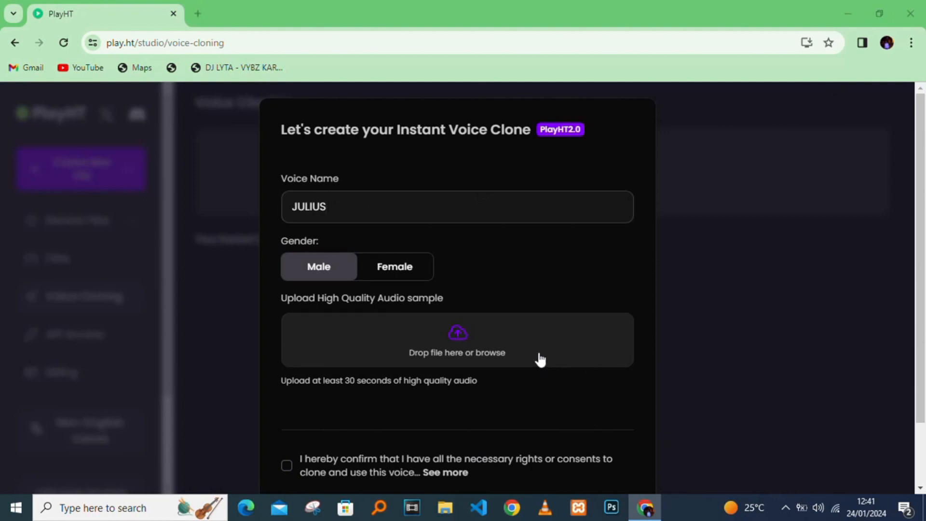
pyautogui.click(456, 340)
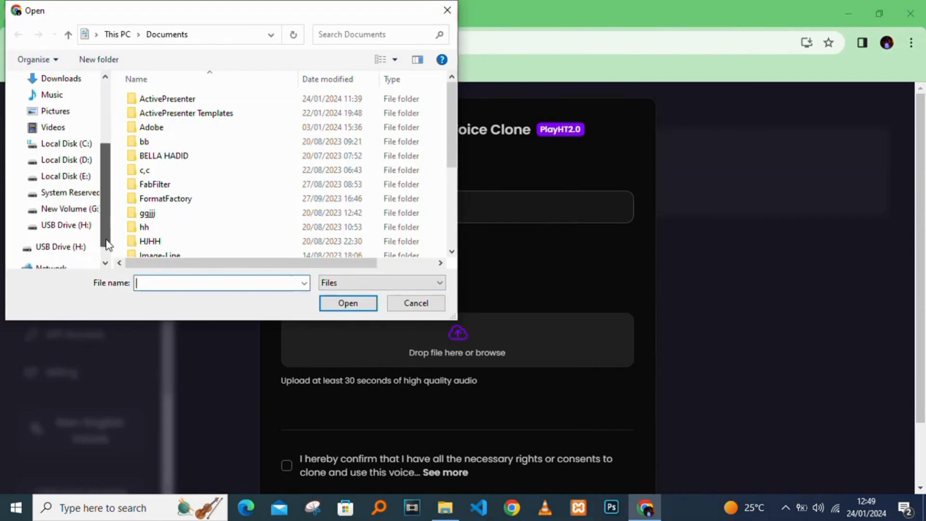
# - Upload 'HOW TO CHECK WIFI PASSWORD.wav' from USB Drive (H:) as the sample
pyautogui.click(61, 231)
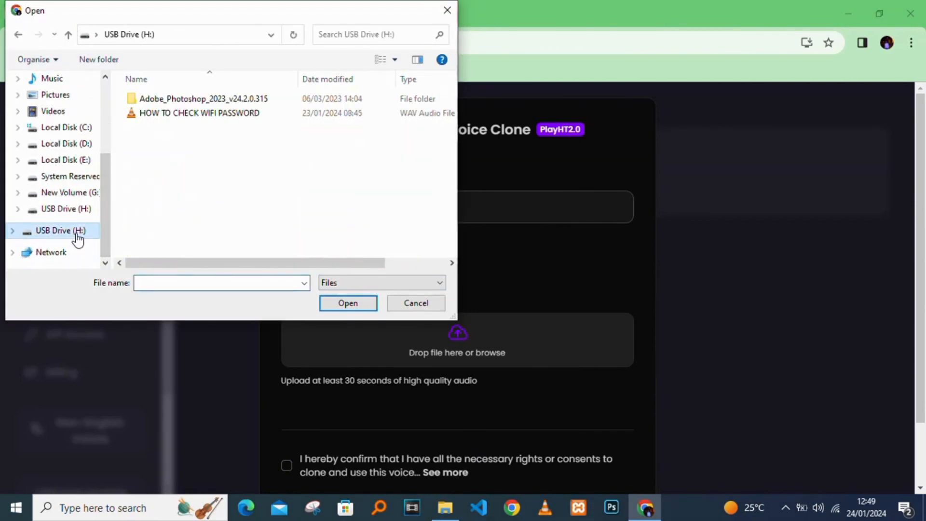
pyautogui.click(200, 113)
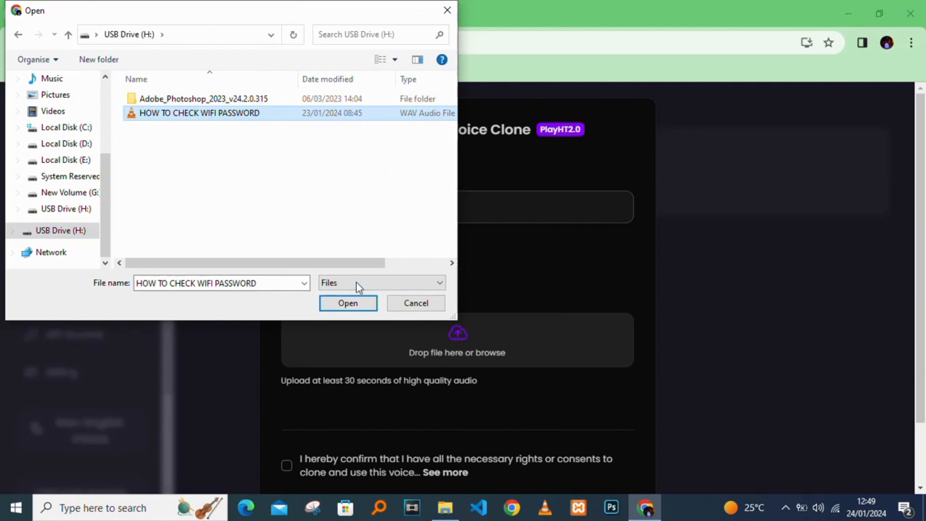
pyautogui.click(348, 303)
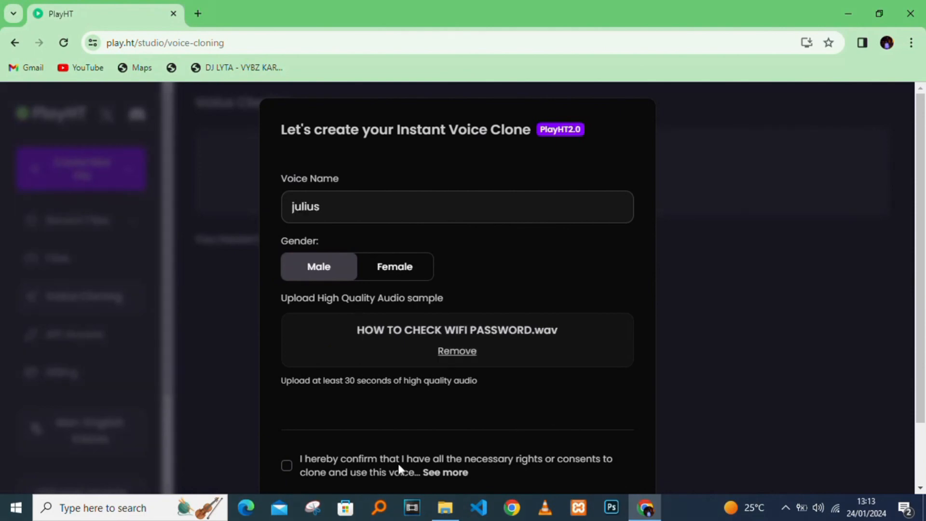
# - Confirm voice cloning rights and create the julius clone
pyautogui.click(287, 465)
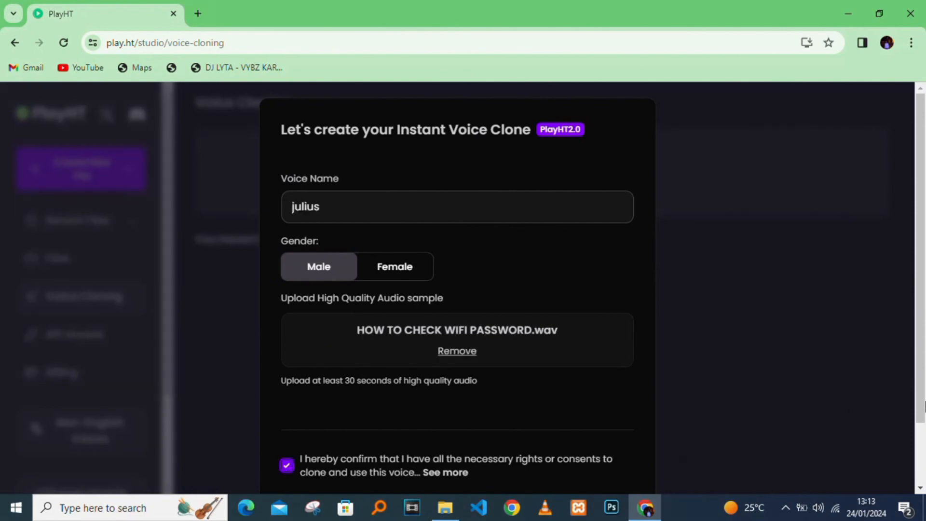
pyautogui.scroll(-3)
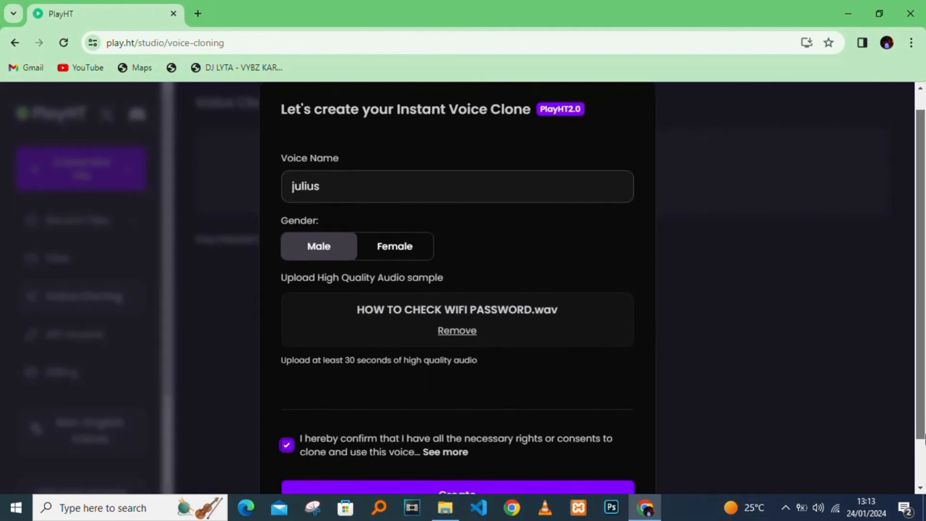
pyautogui.scroll(-3)
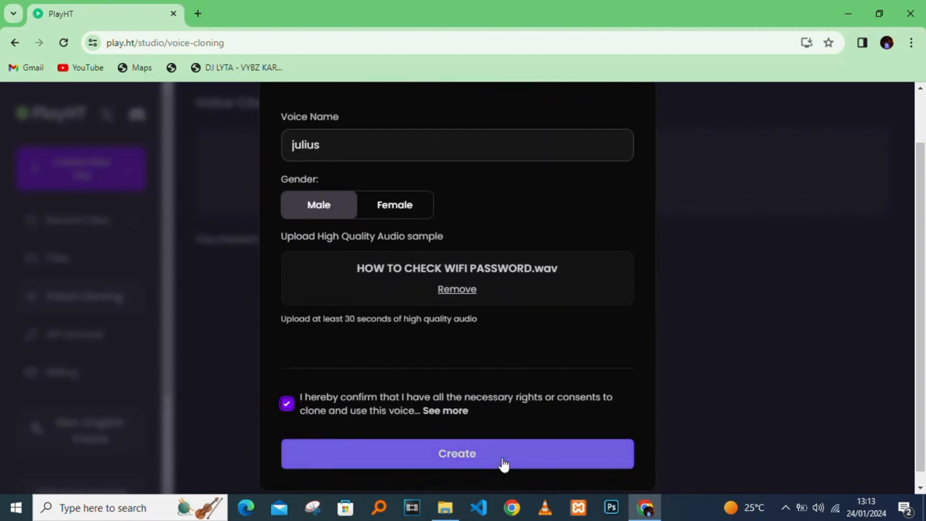
pyautogui.click(457, 454)
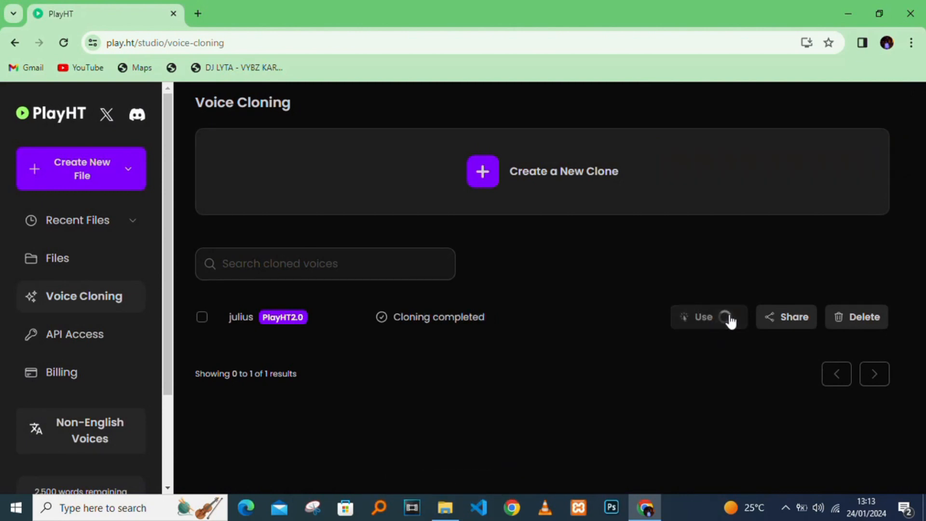
# - Type 'hello family, in this video we are creating voice clone using play ht' as the paragraph
pyautogui.click(702, 317)
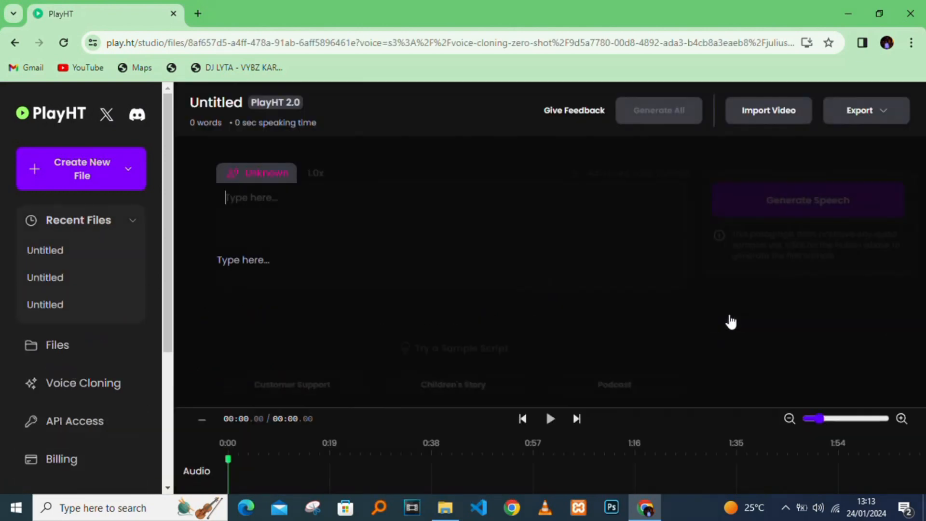
pyautogui.write('hello')
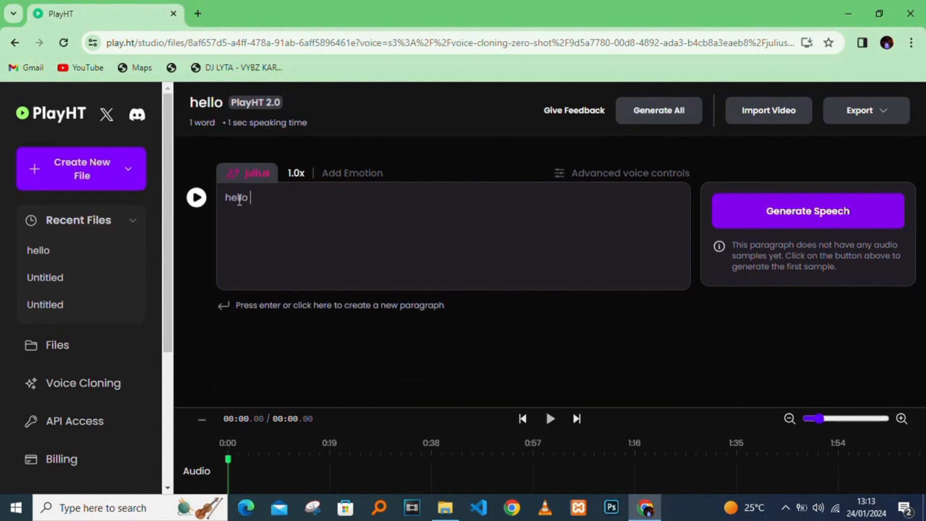
pyautogui.write('family,')
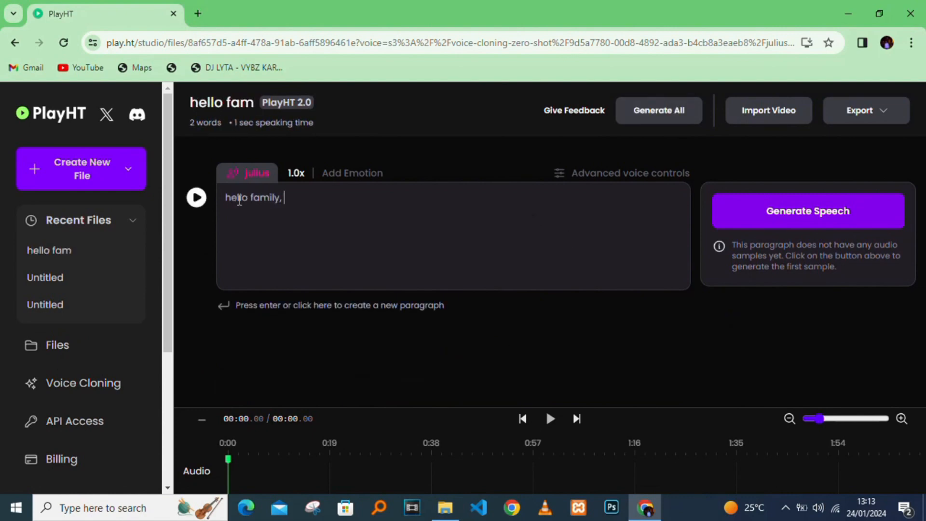
pyautogui.write('in this video')
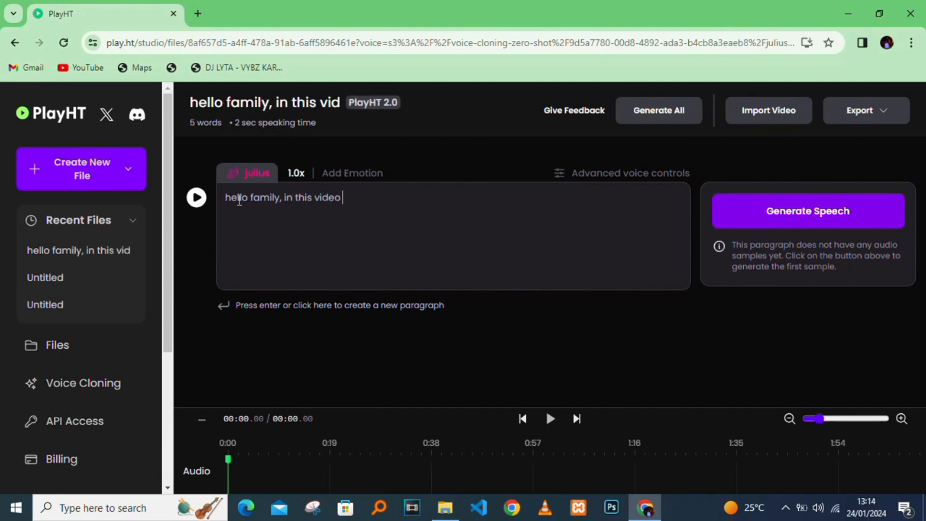
pyautogui.write('we are creating voice clone using play ht')
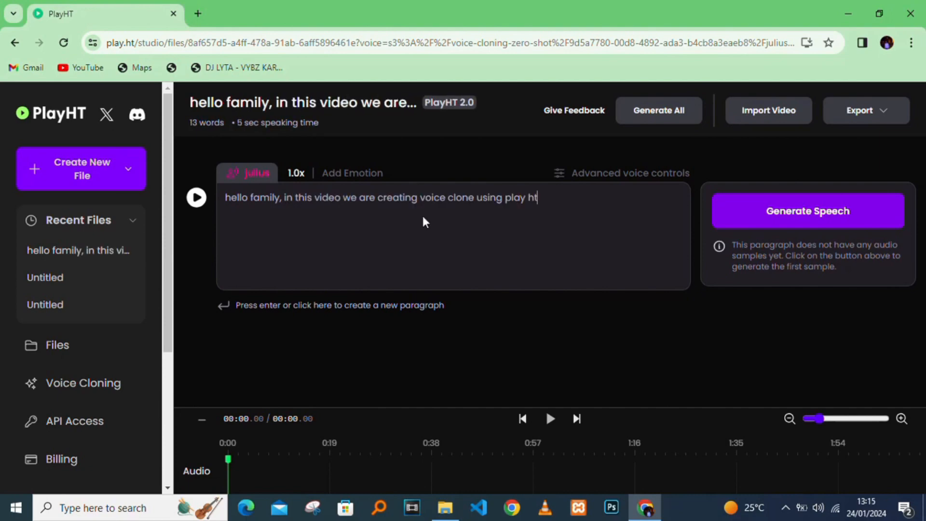
pyautogui.moveTo(802, 220)
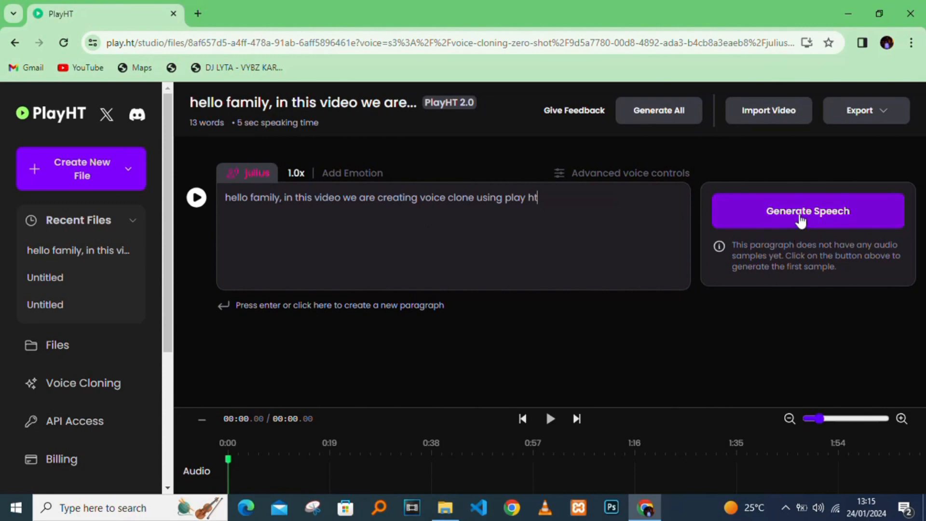
# - Generate julius speech for the paragraphs, adding a Happy emotion to the third
pyautogui.click(807, 211)
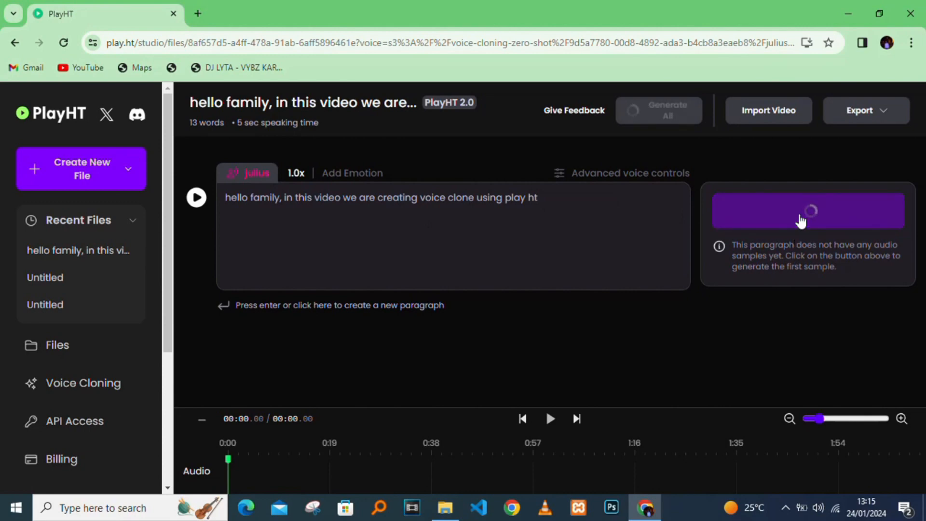
pyautogui.click(808, 211)
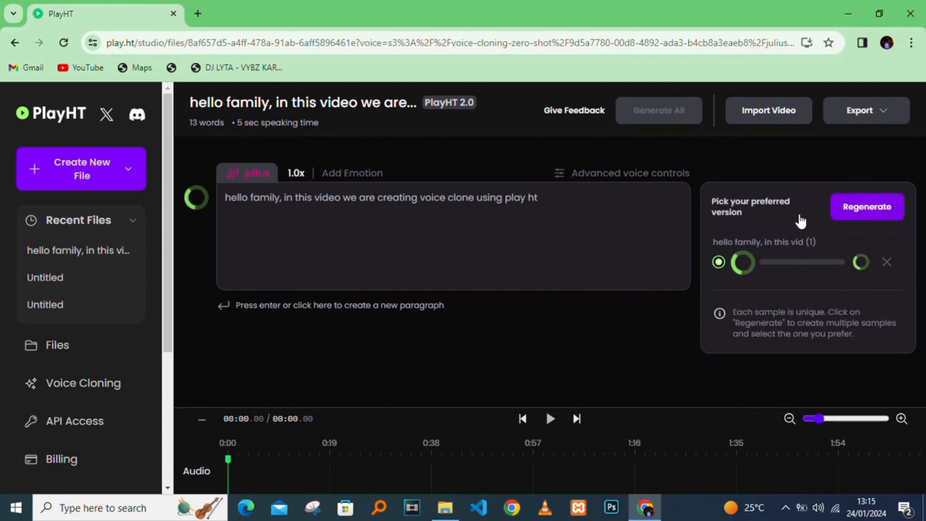
pyautogui.click(742, 262)
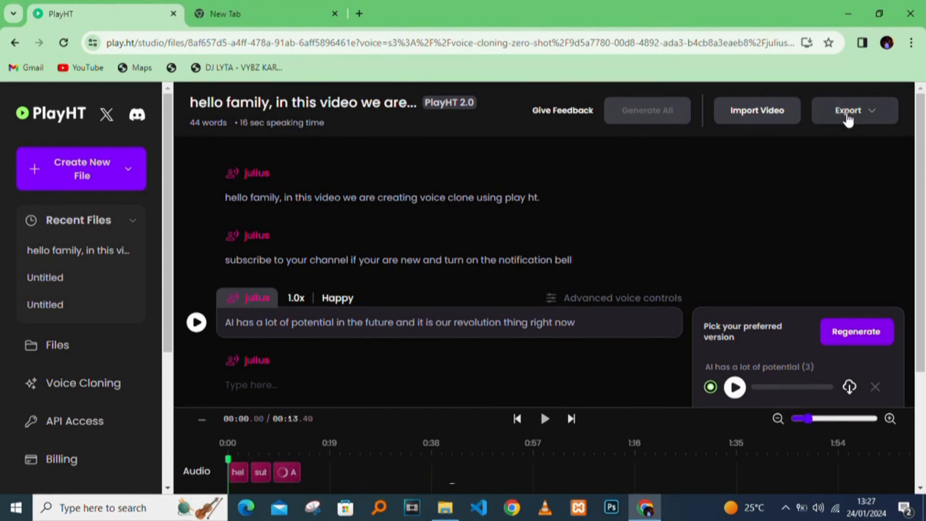
# - Open the Export dropdown showing 'Each paragraph separately' and 'As a single audio file'
pyautogui.click(849, 110)
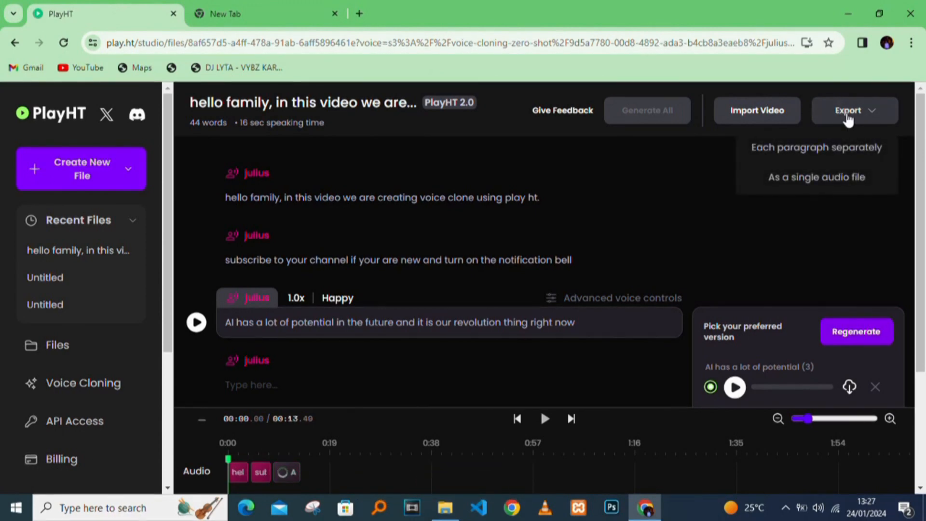
pyautogui.moveTo(834, 153)
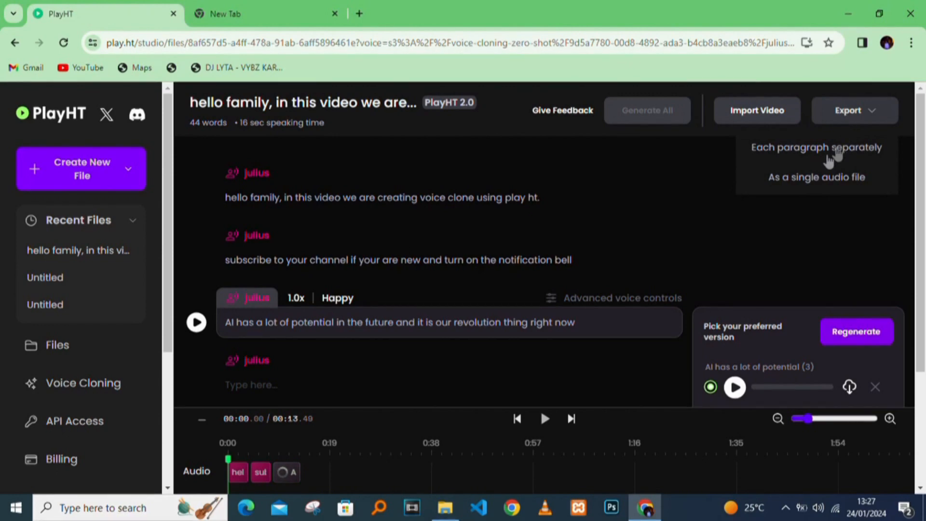
pyautogui.moveTo(796, 193)
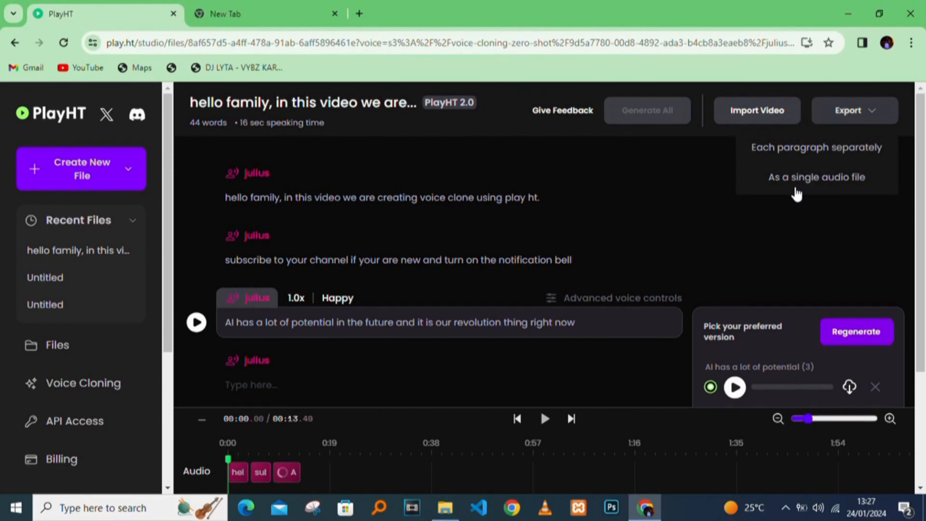